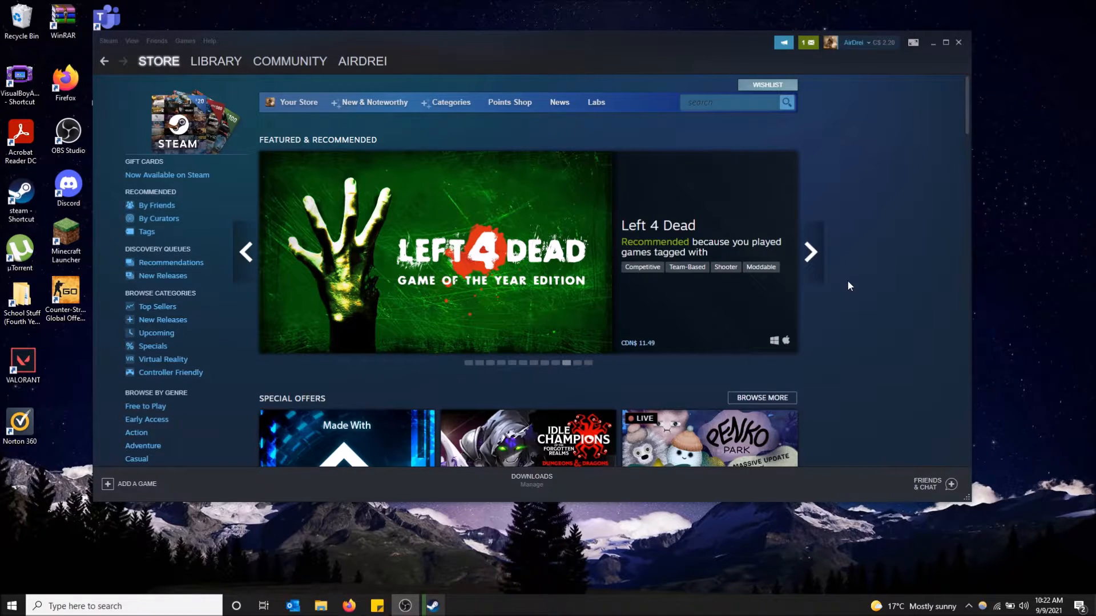
mouse_move(822, 194)
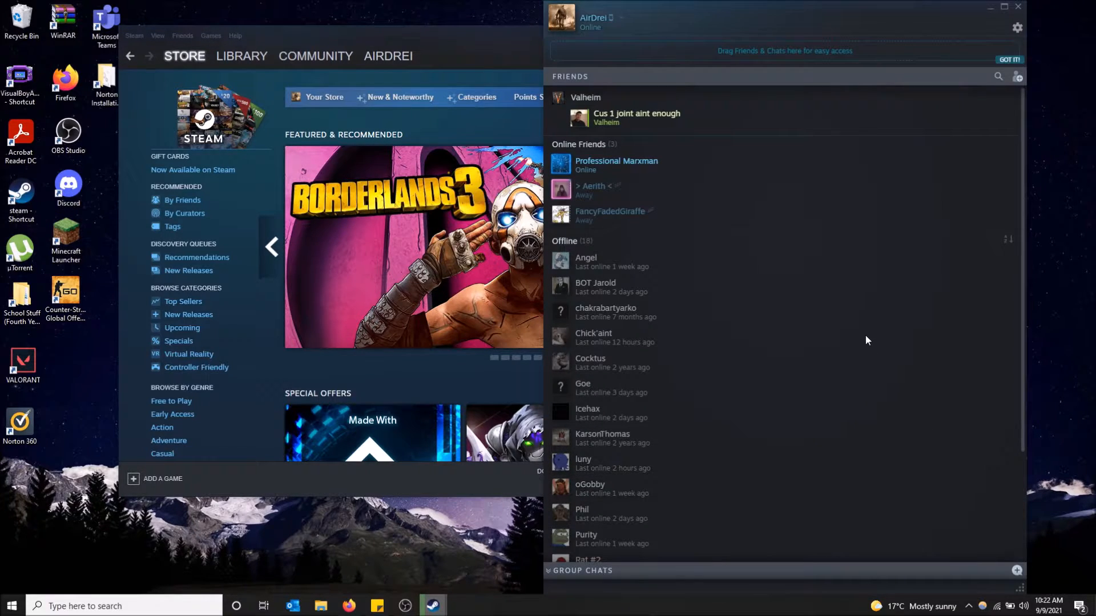
- Find Purity in the Friends list and start a trade offer with her
scroll(down, 3)
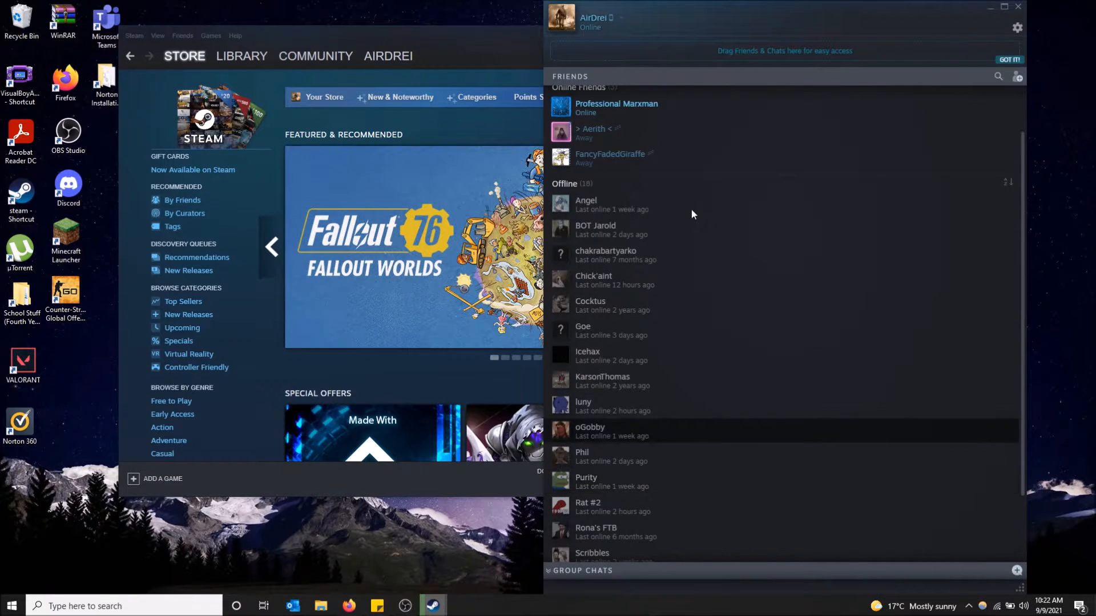
right_click(619, 482)
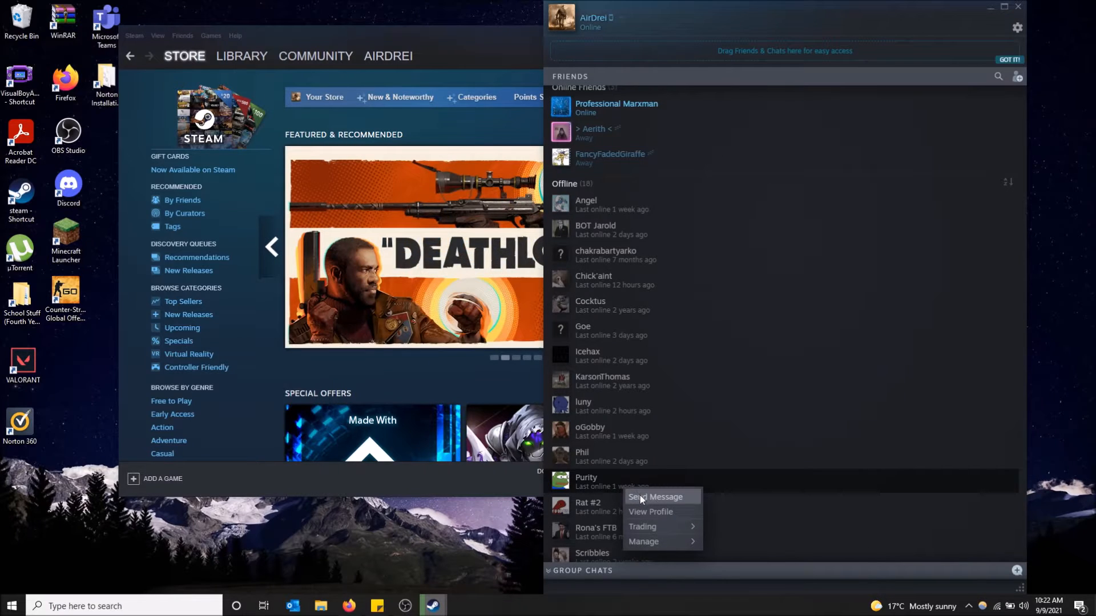
mouse_move(641, 526)
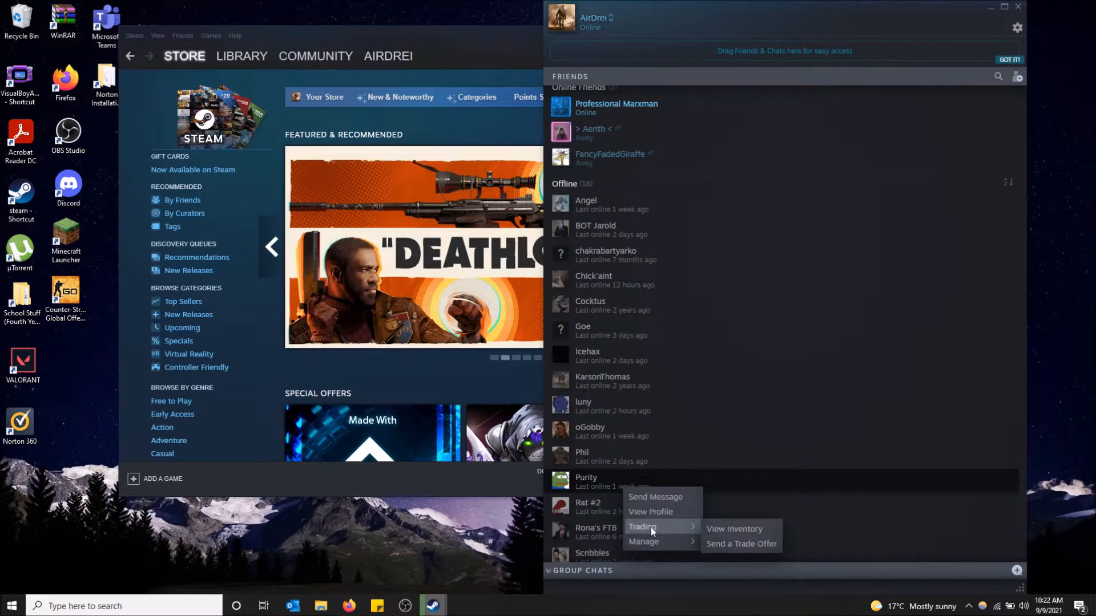
mouse_move(740, 544)
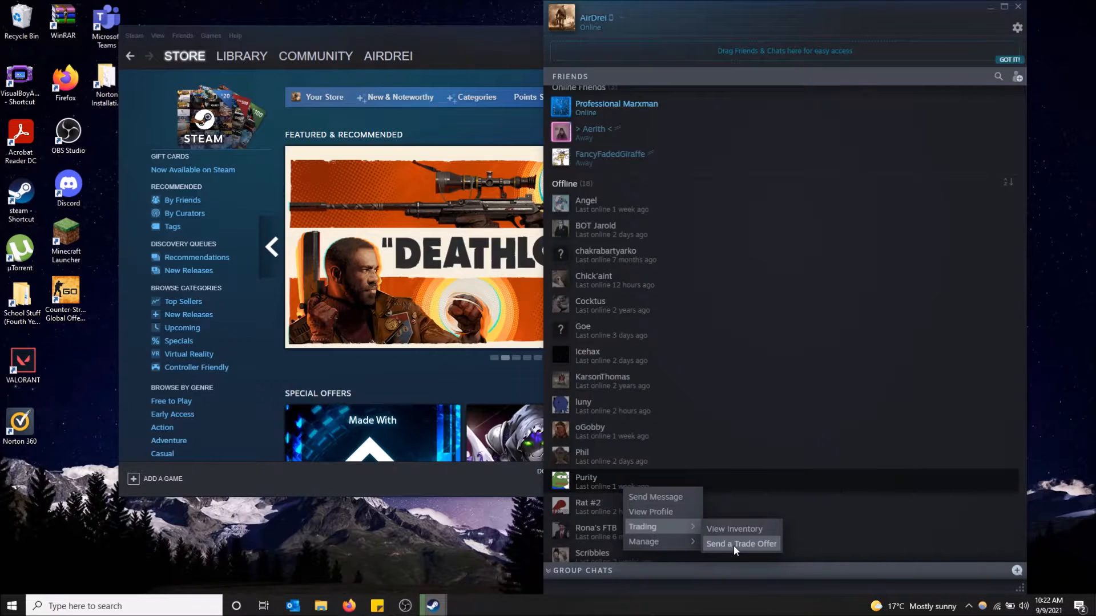
click(740, 544)
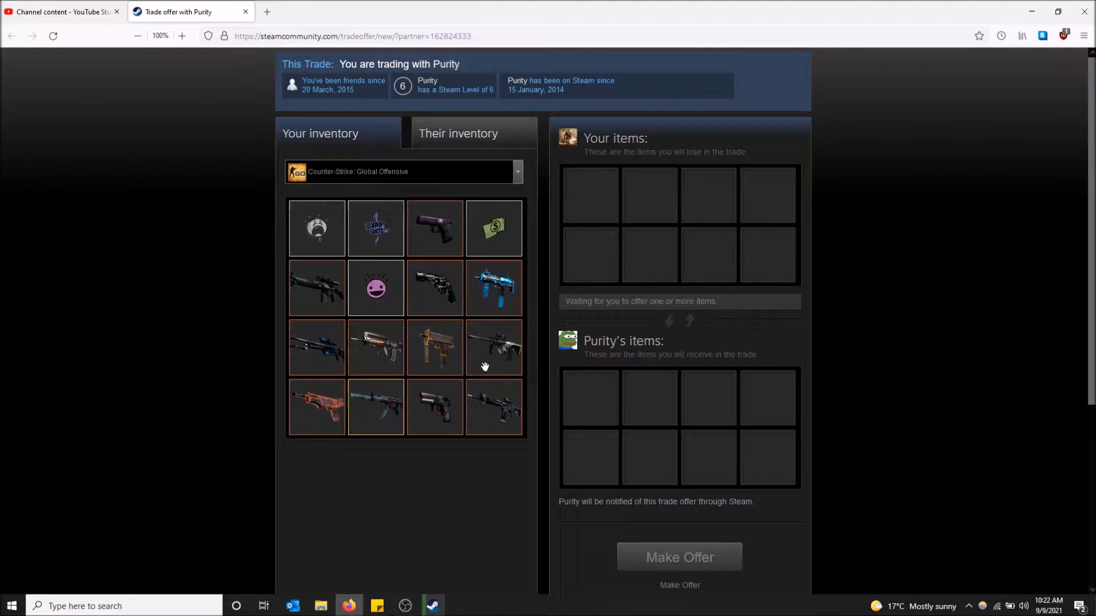
mouse_move(603, 399)
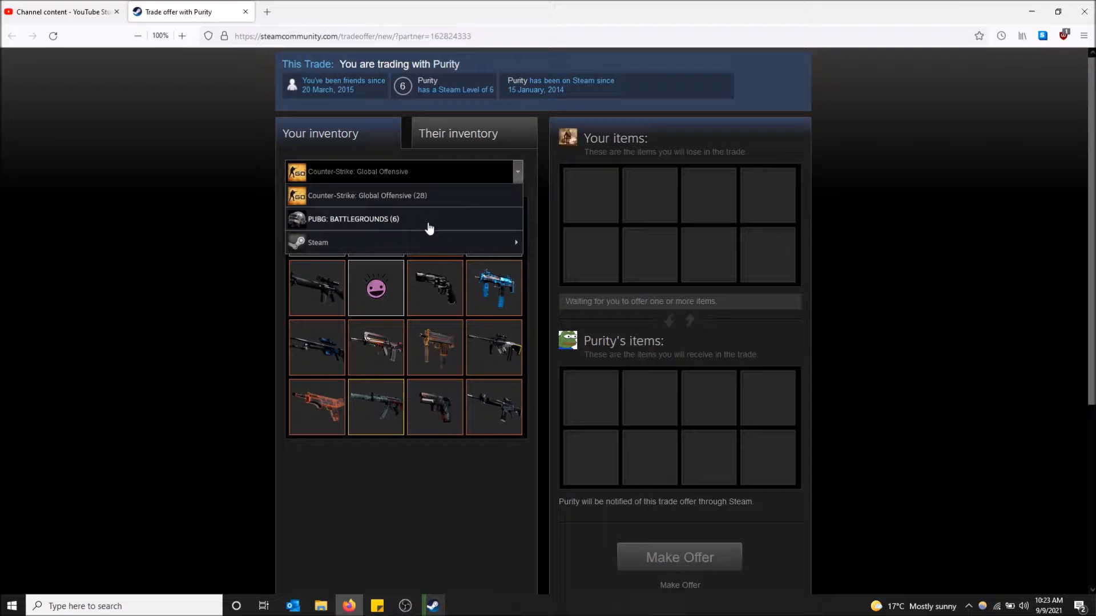
mouse_move(435, 200)
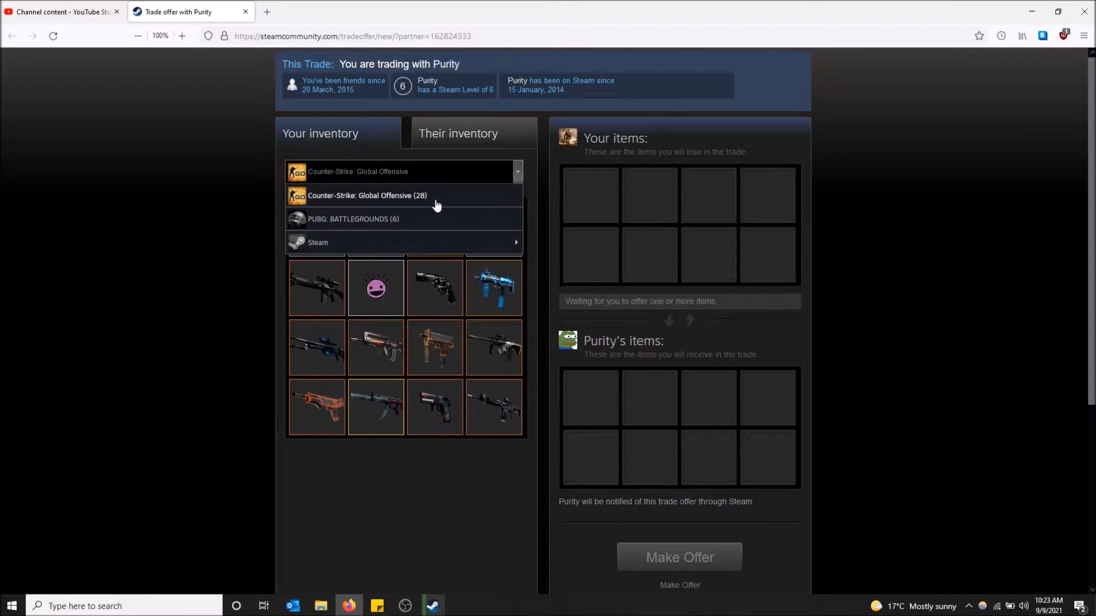
- Keep the Counter-Strike: Global Offensive inventory selected on the trade page
click(367, 196)
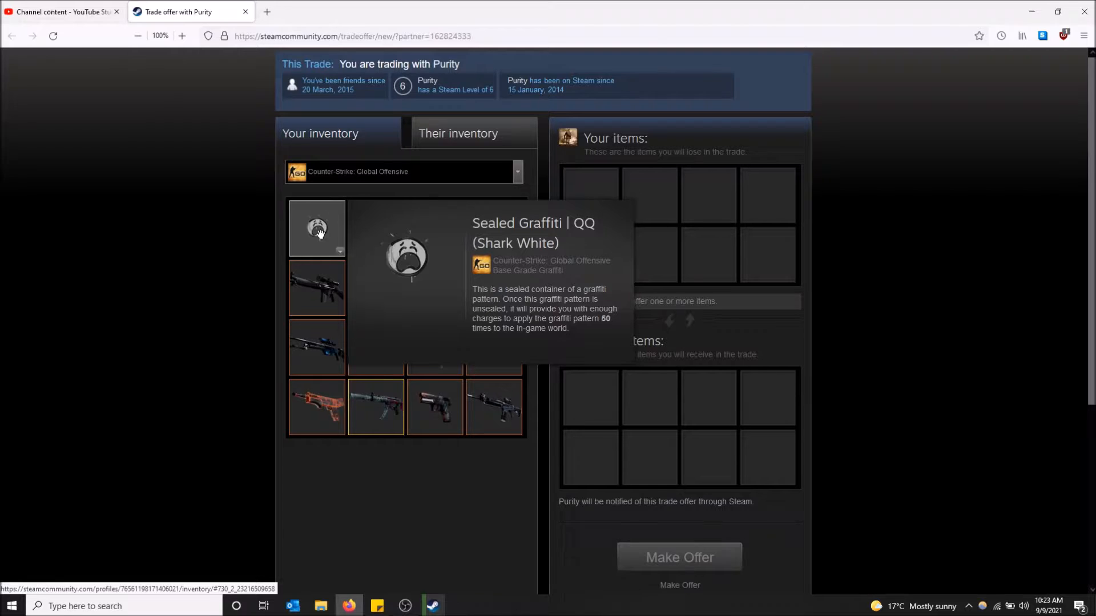
mouse_move(325, 246)
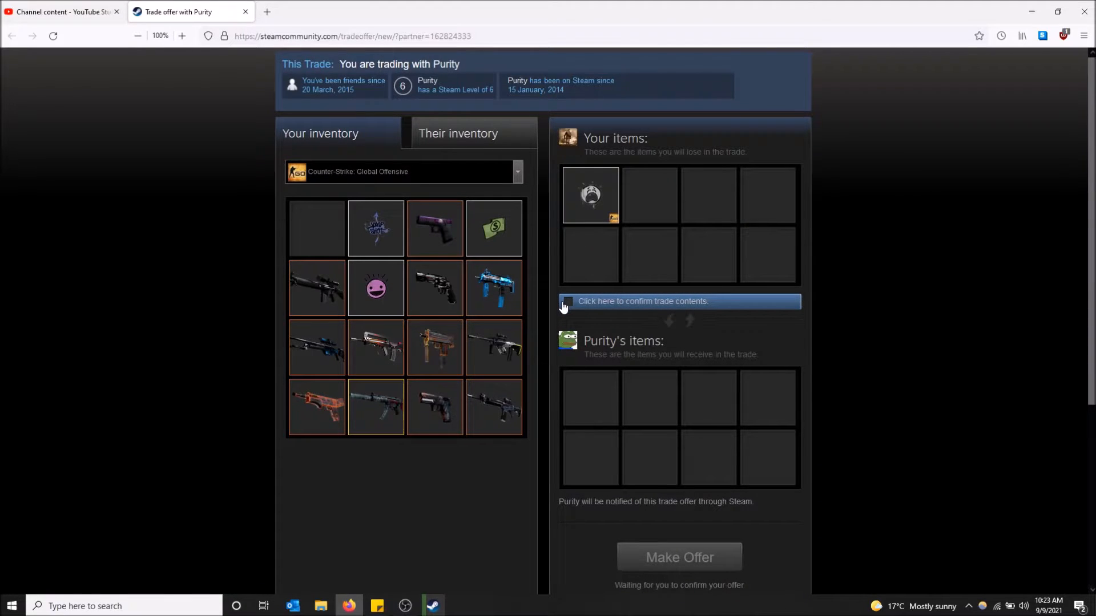
mouse_move(590, 194)
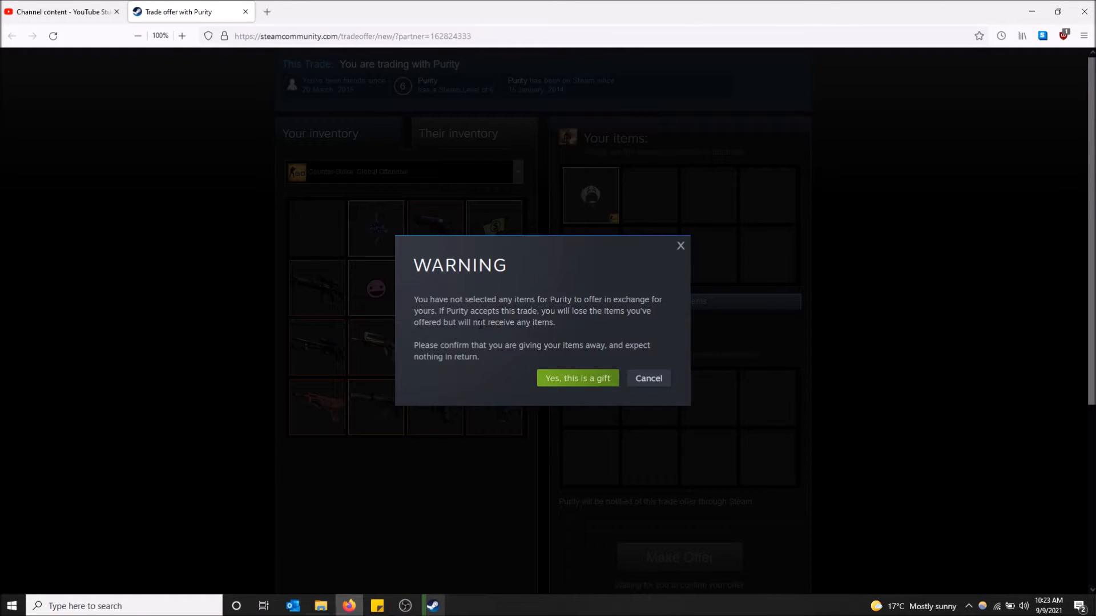
drag(417, 299, 517, 360)
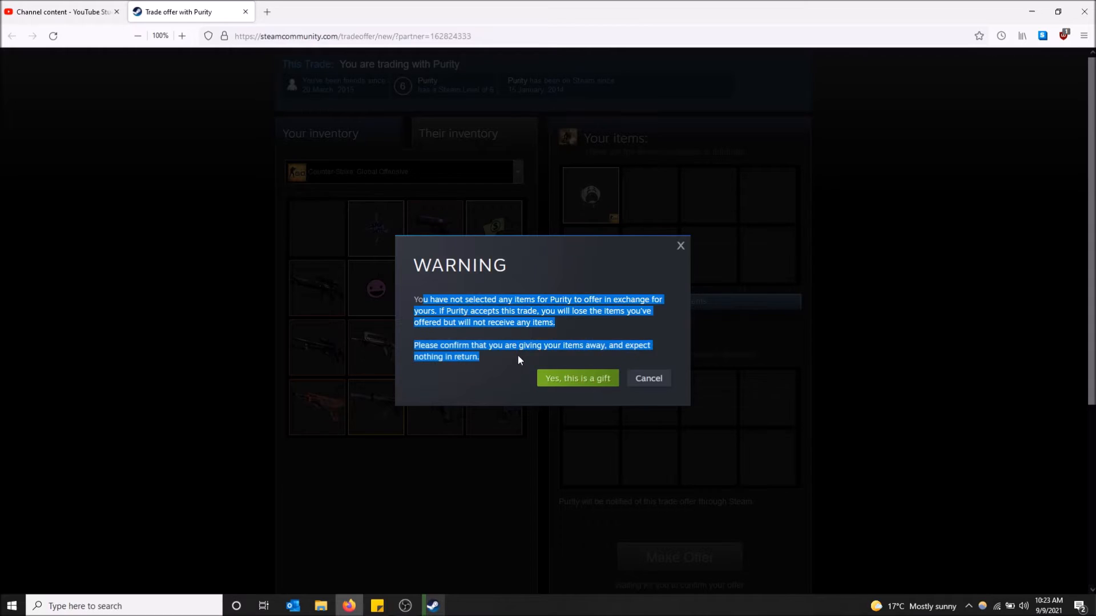
mouse_move(524, 332)
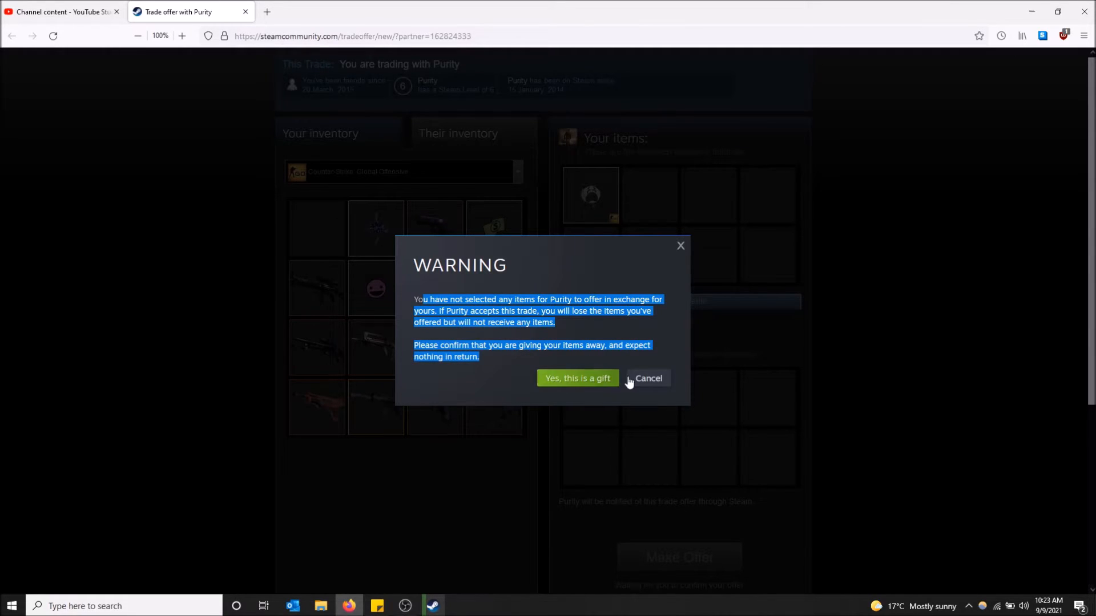
click(647, 377)
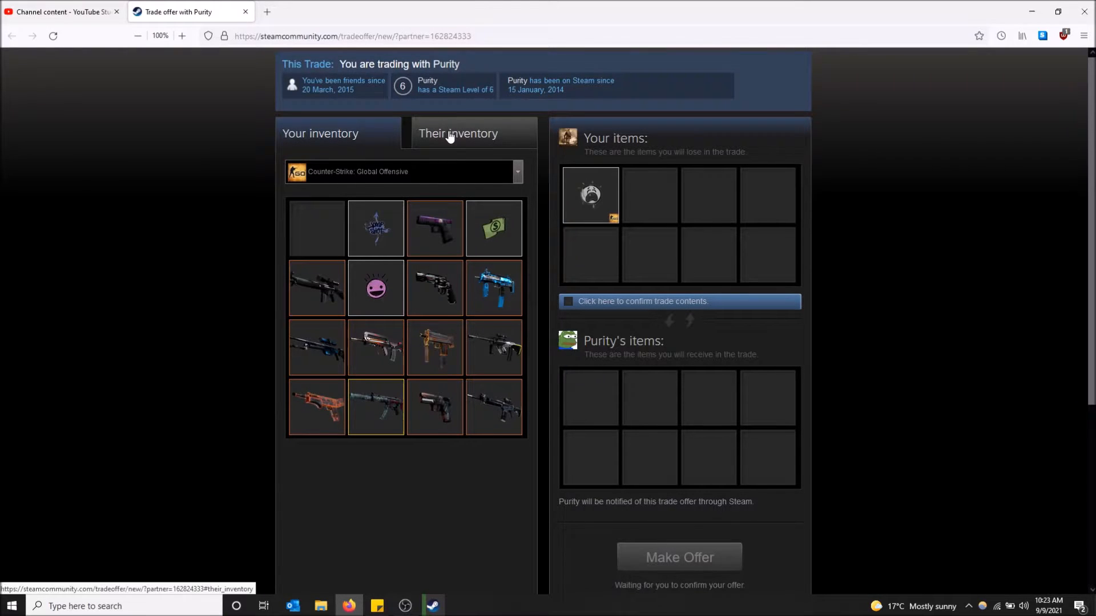
- Add a purple graffiti from Purity's inventory, confirm trade contents, and submit with Make Offer
click(457, 134)
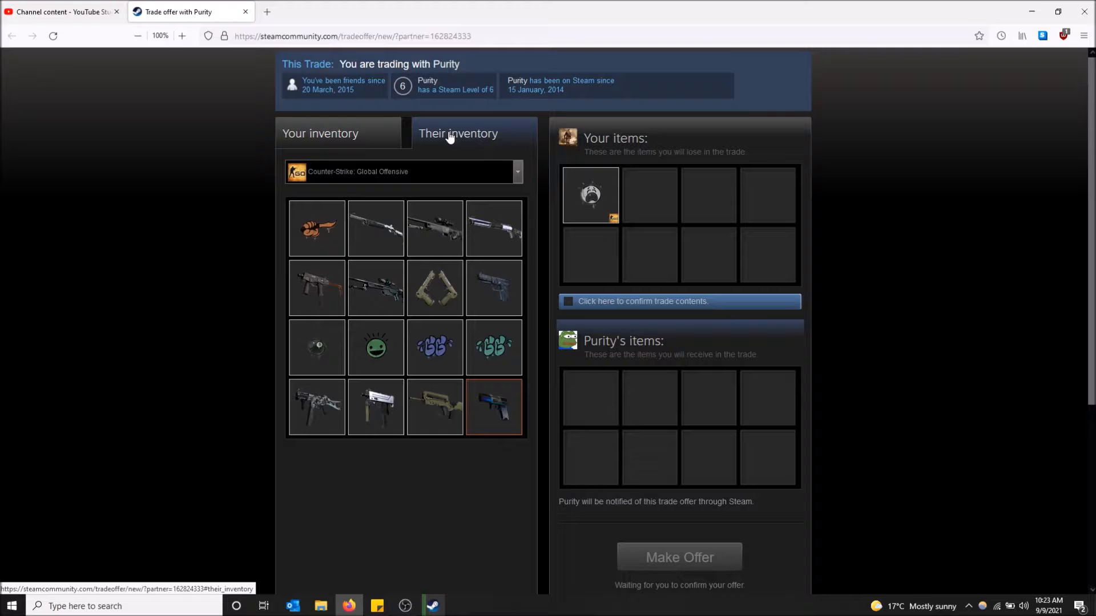
mouse_move(482, 360)
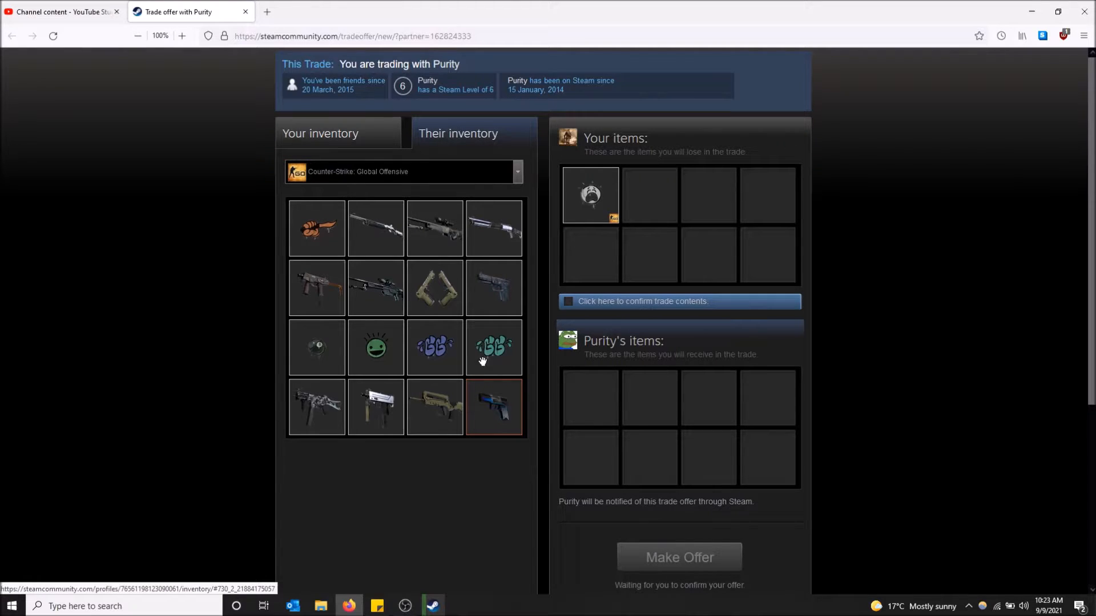
mouse_move(433, 348)
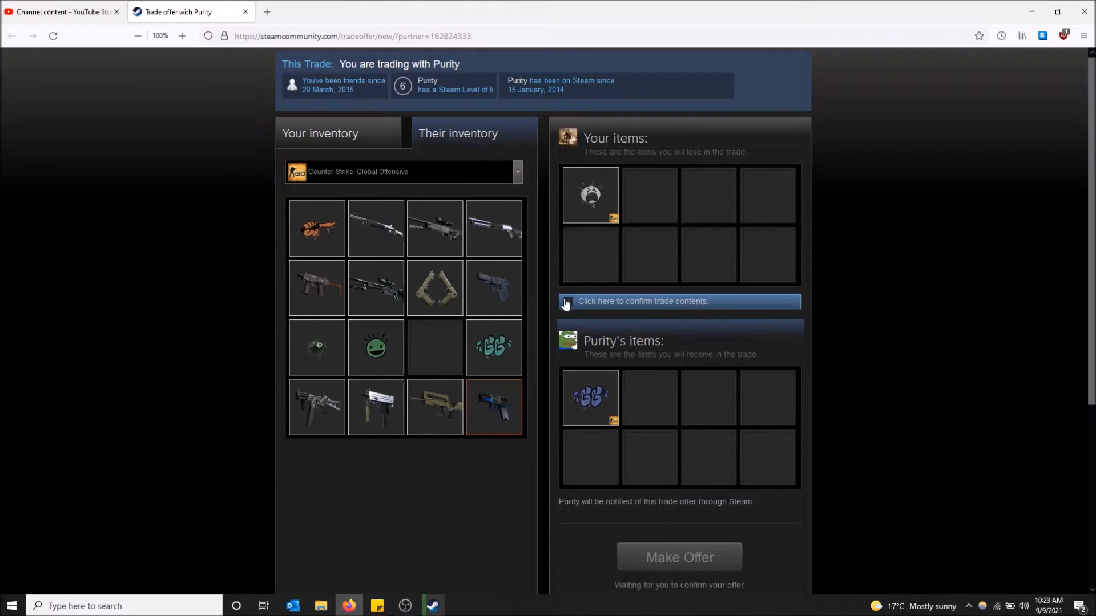
click(566, 301)
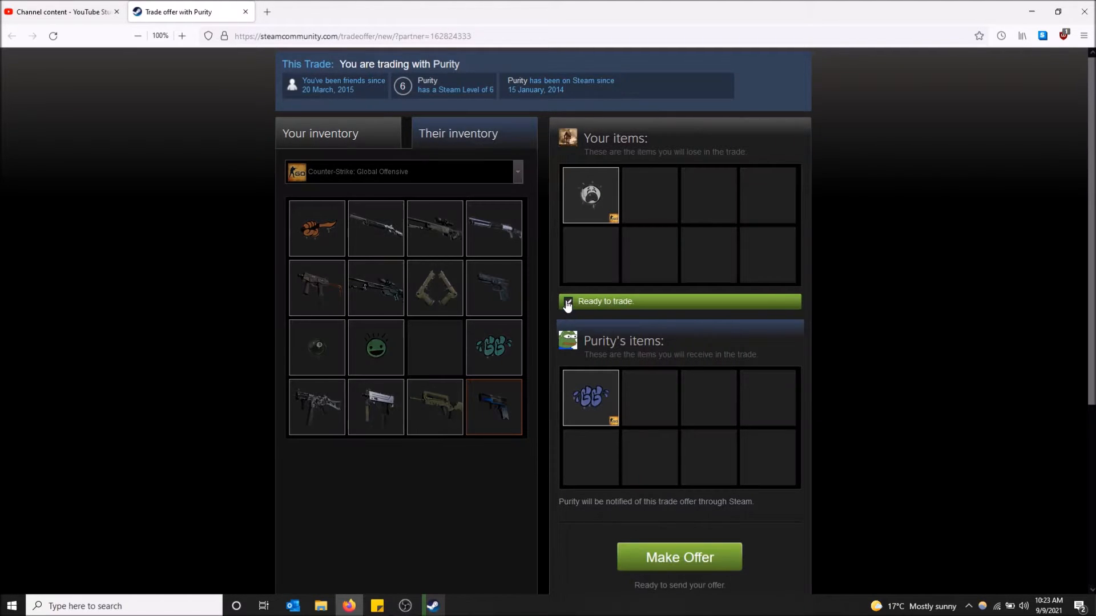
click(678, 556)
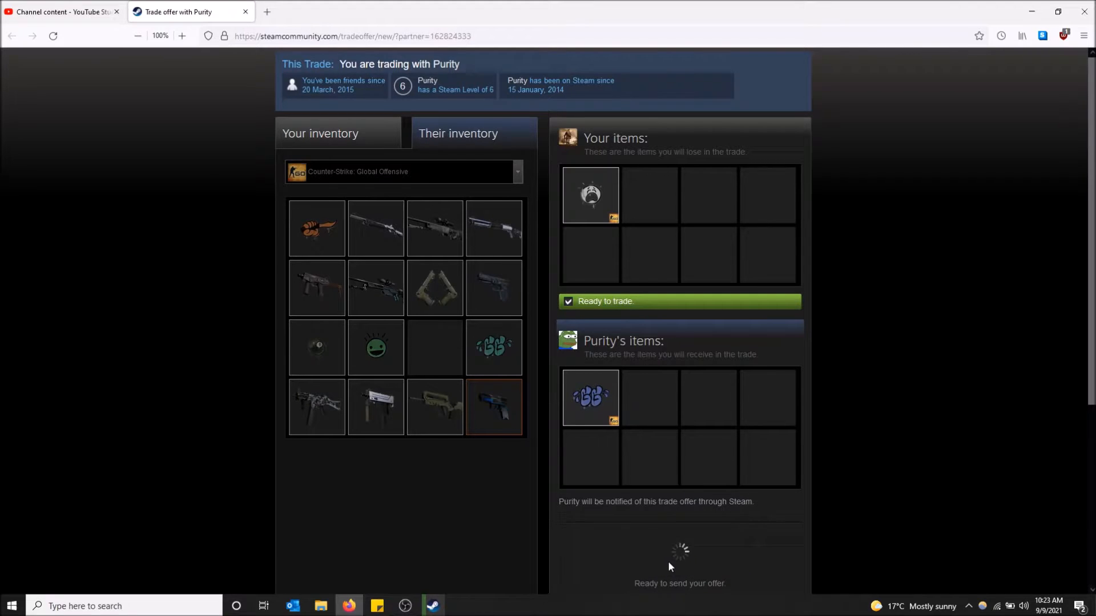
- Send the offer and dismiss the Additional Confirmation Needed mobile-app notice
click(678, 583)
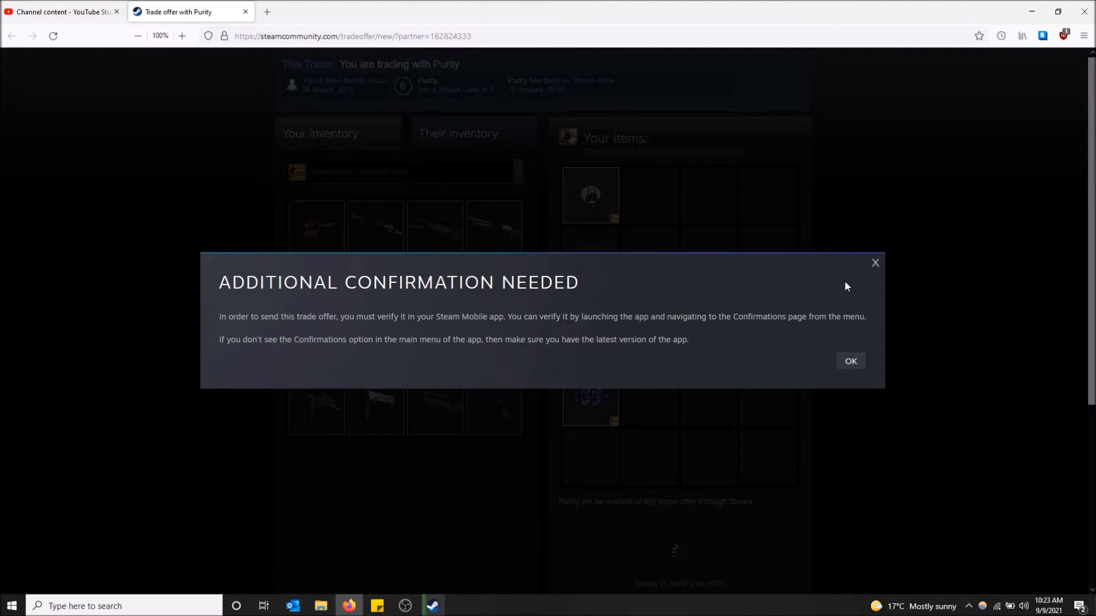
mouse_move(828, 298)
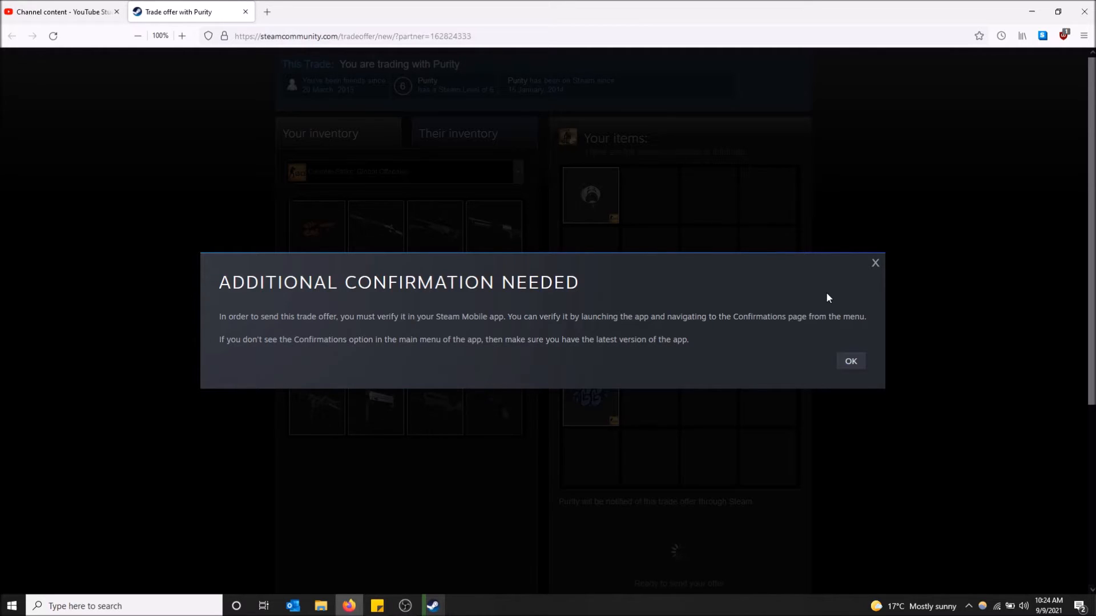
mouse_move(850, 361)
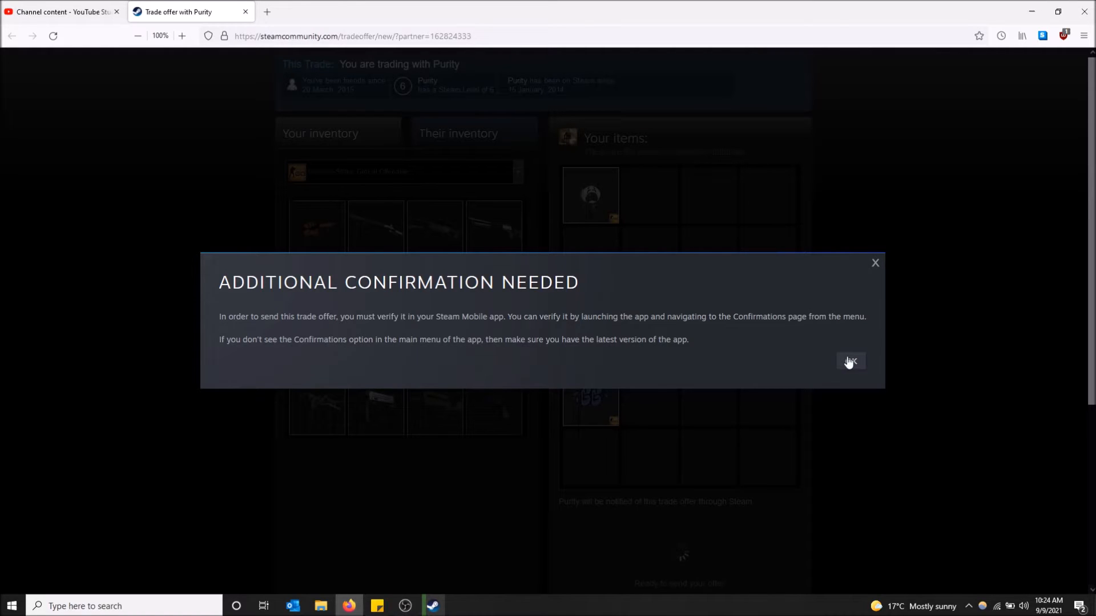
click(850, 362)
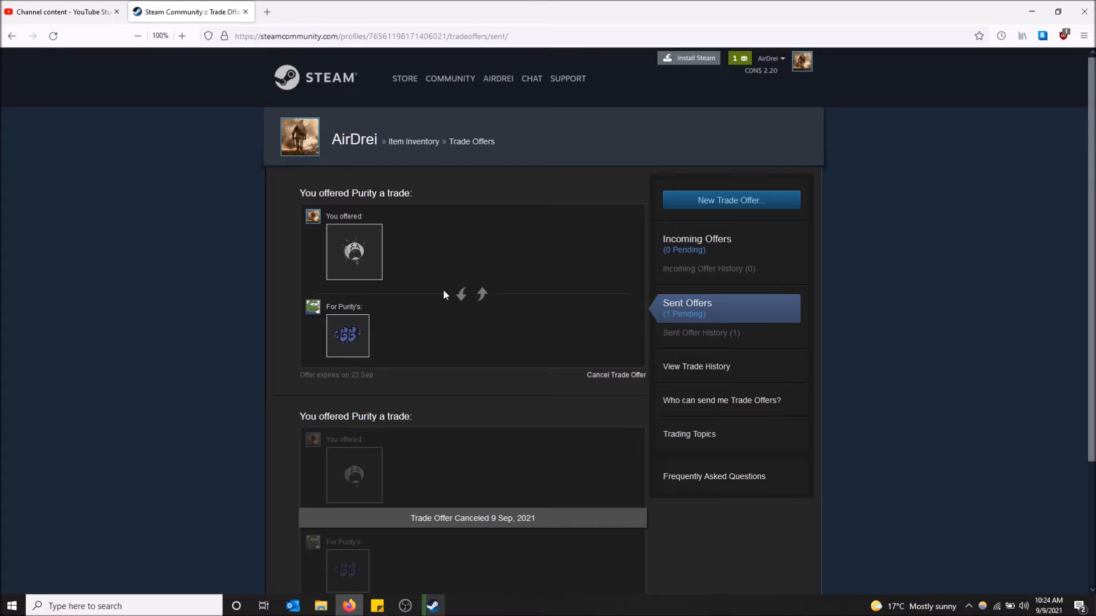
mouse_move(371, 206)
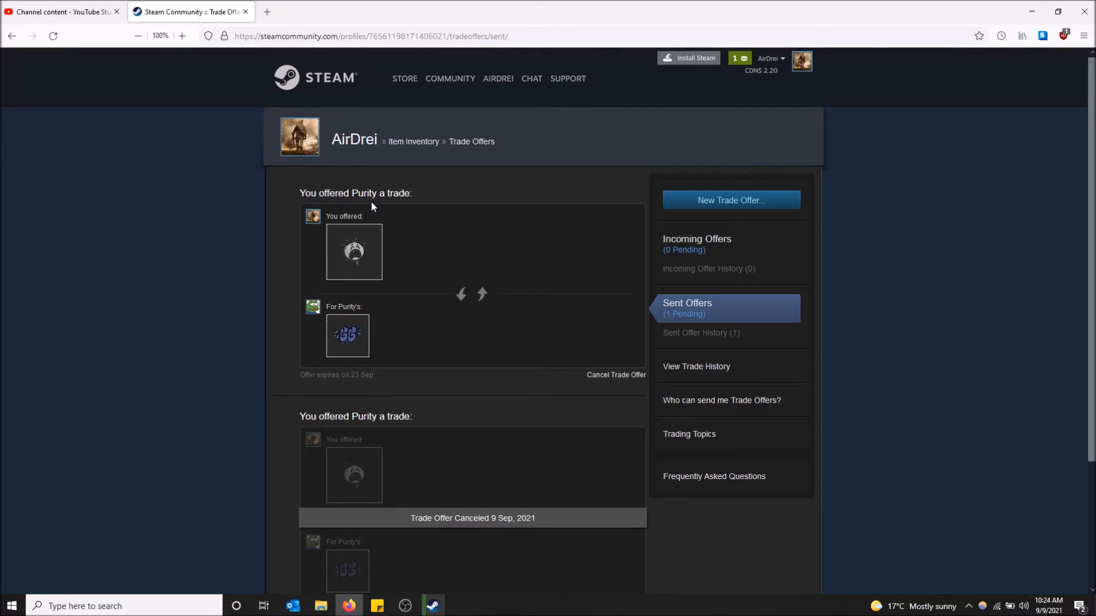
mouse_move(613, 377)
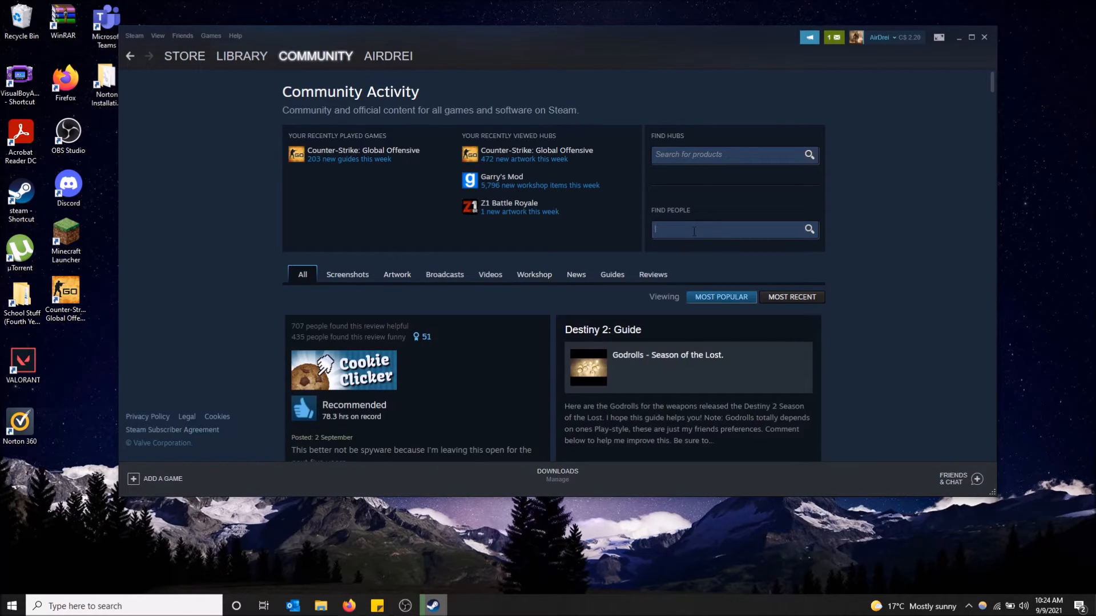
- Search Find People for 'pul' to list individuals matching Purity
text(pul)
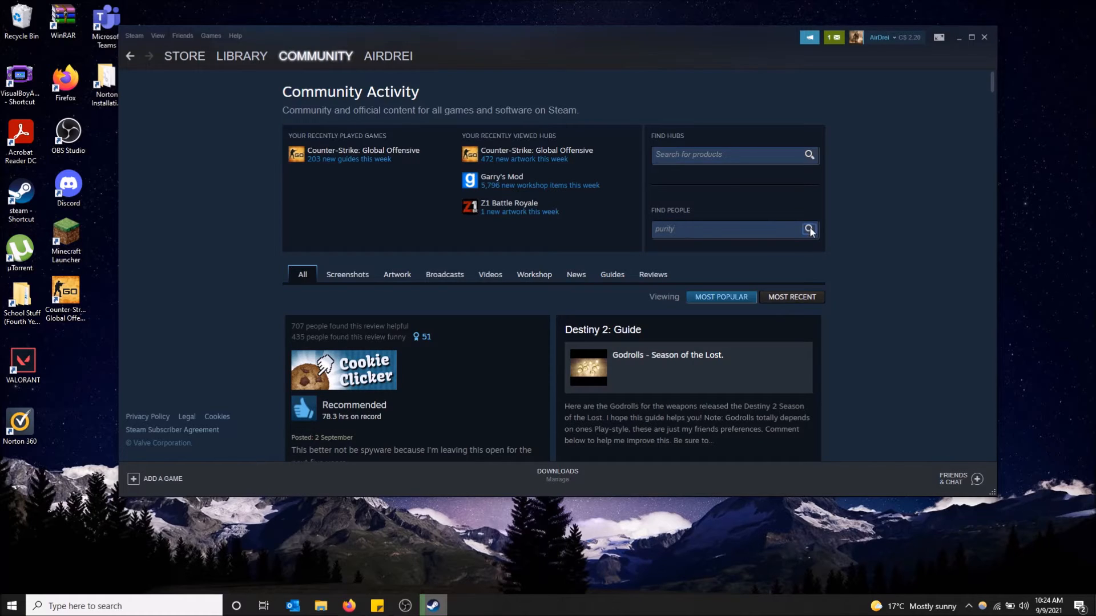
click(809, 230)
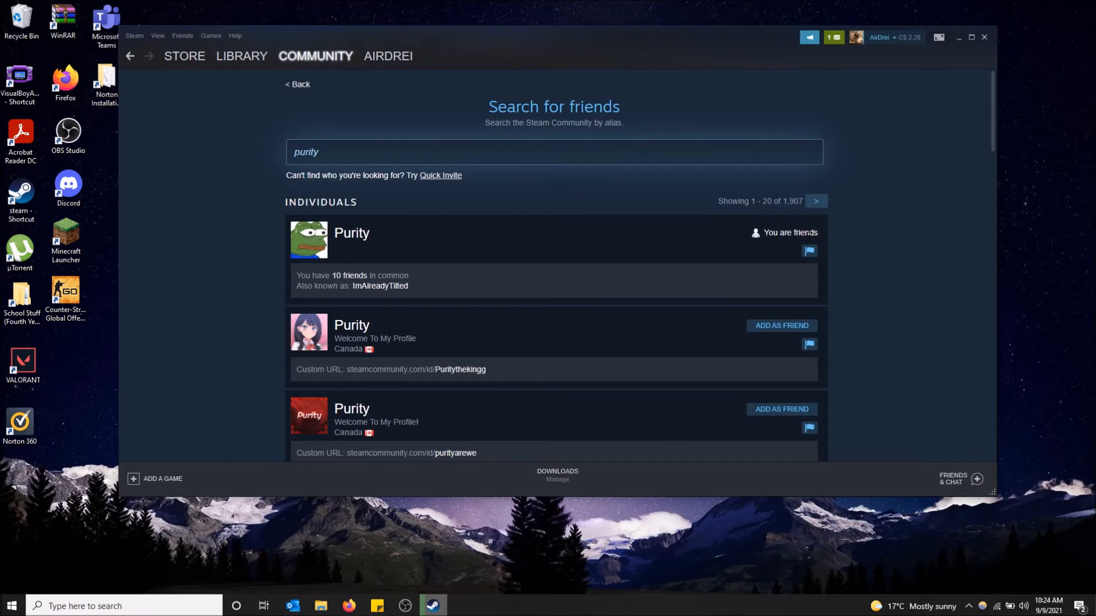
mouse_move(343, 243)
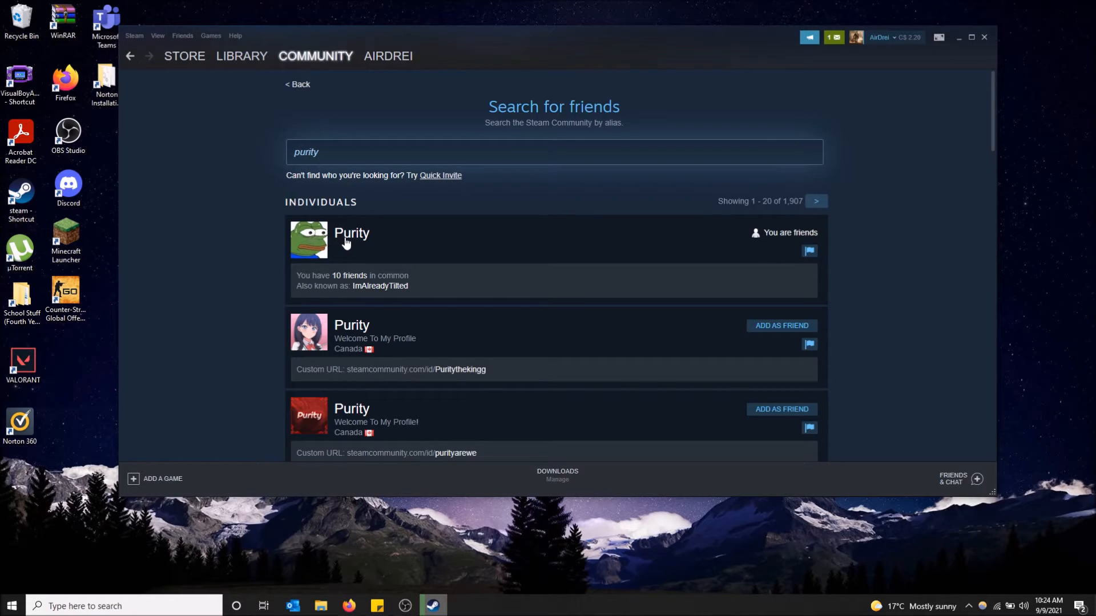
click(352, 233)
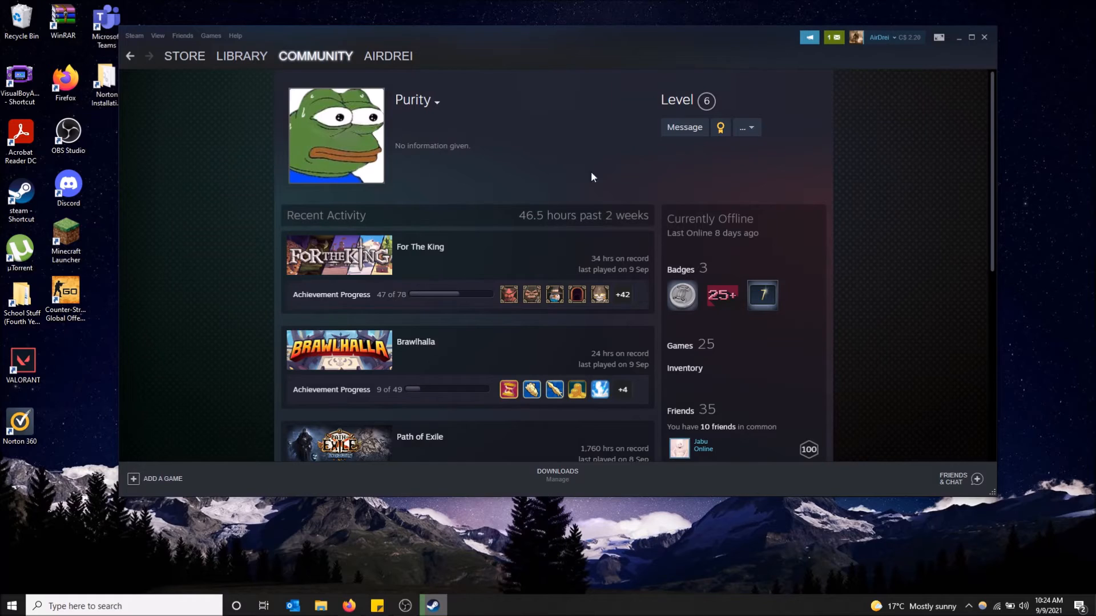
mouse_move(735, 199)
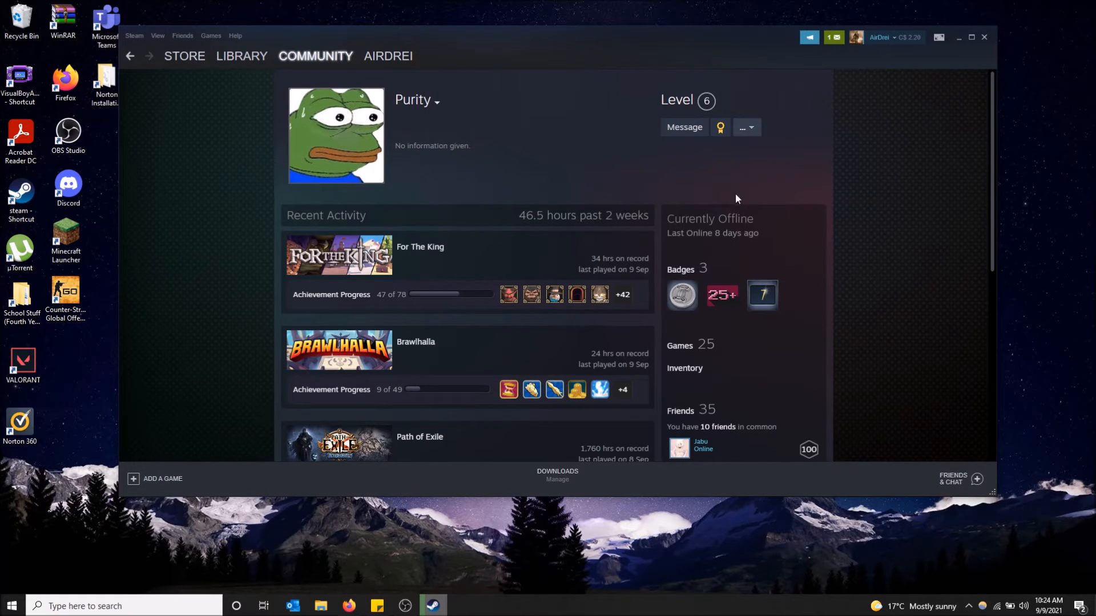
scroll(down, 3)
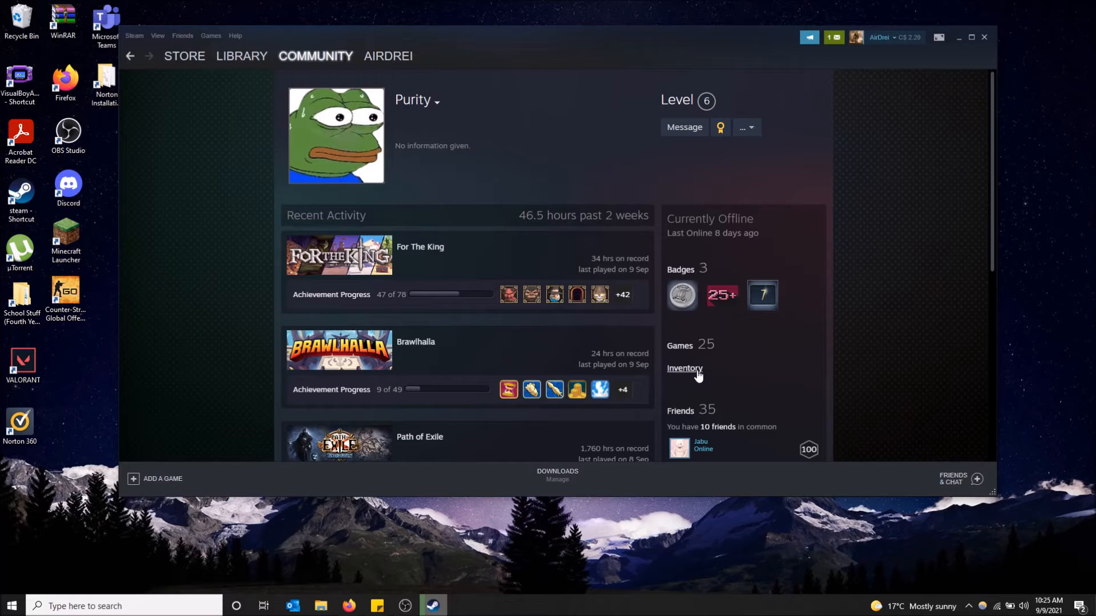
click(684, 368)
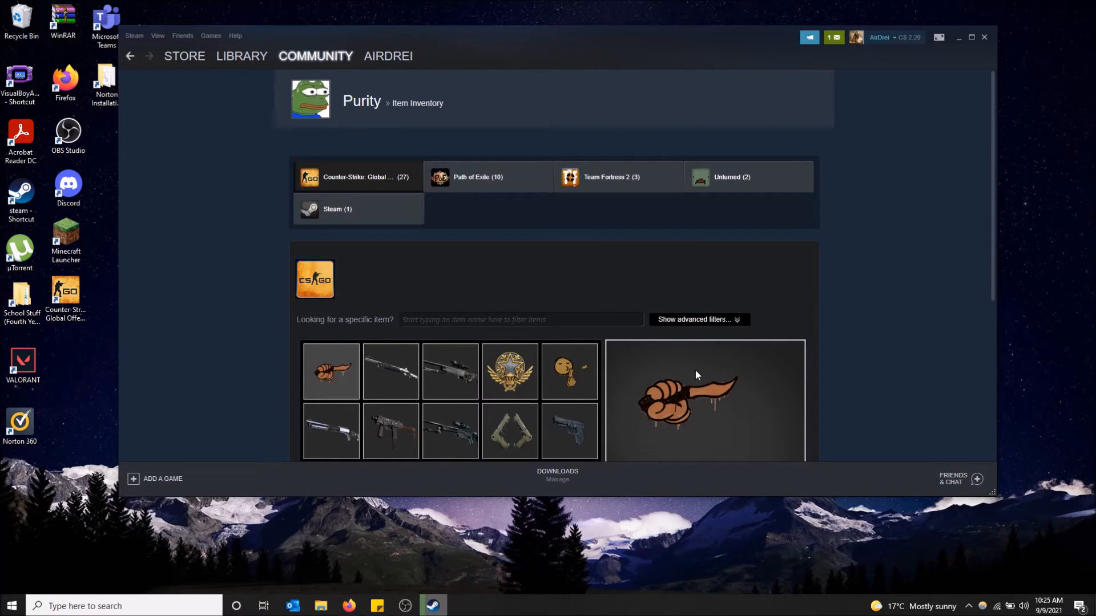
scroll(down, 3)
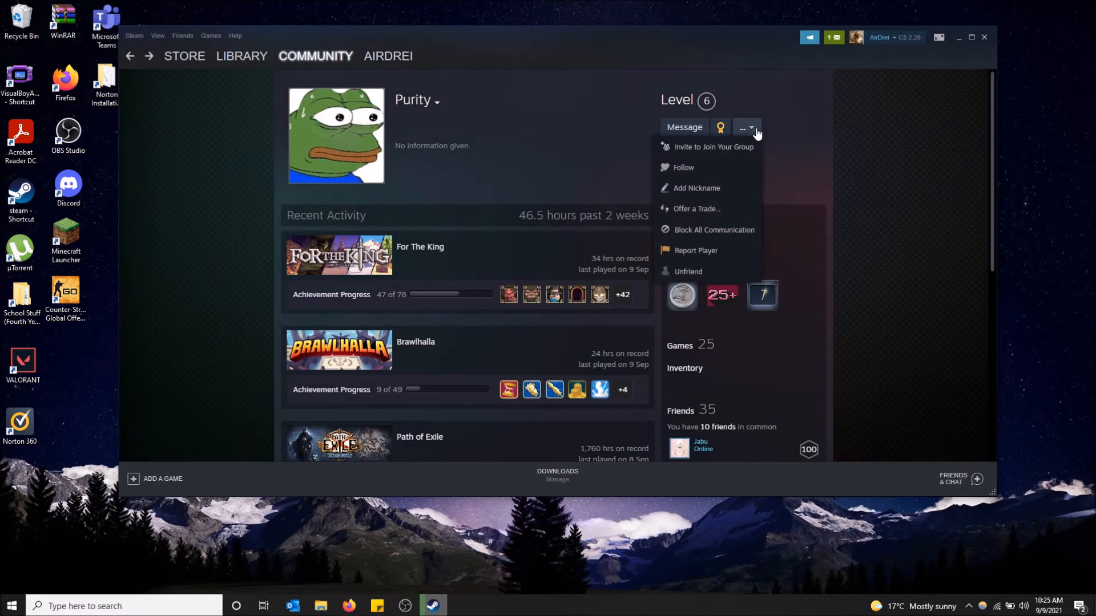
mouse_move(516, 138)
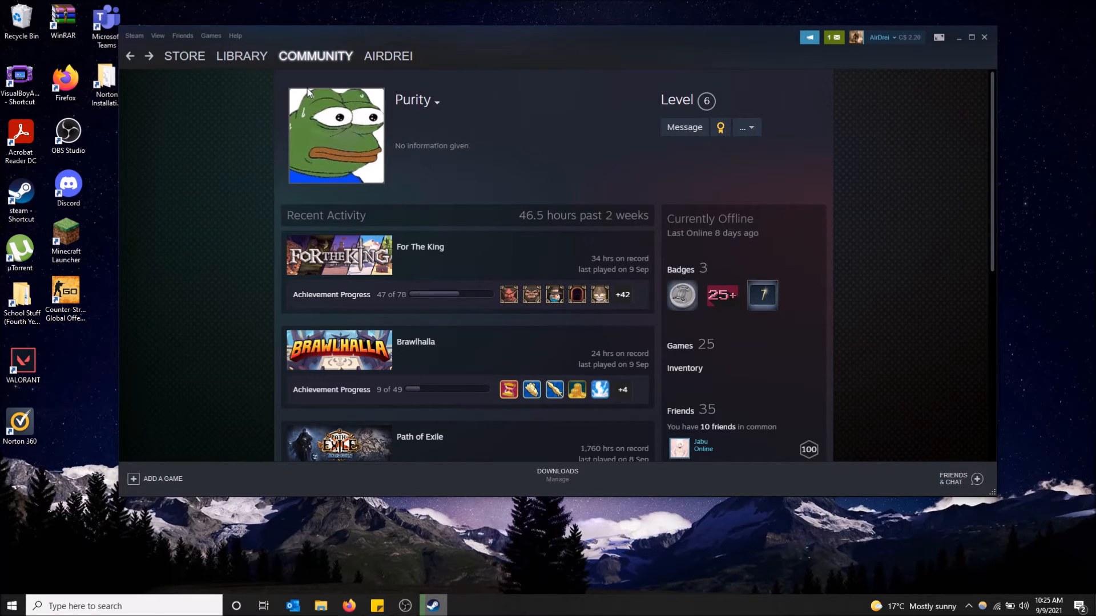
mouse_move(524, 197)
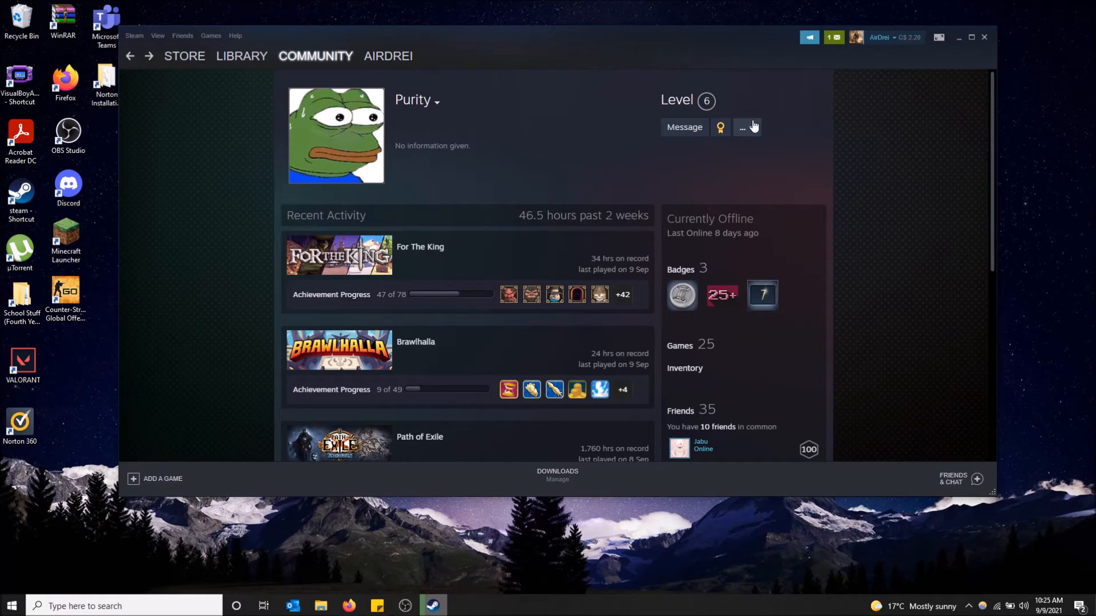
click(742, 127)
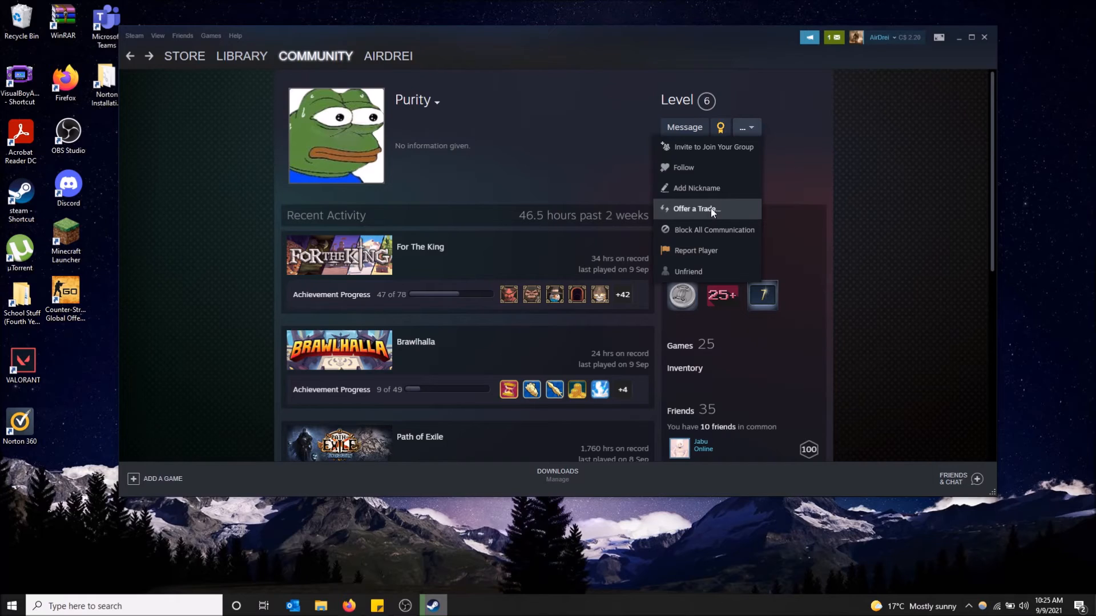
- Start Offer a Trade, pick the CS:GO inventory, and mark the graffiti swap ready to trade
click(695, 208)
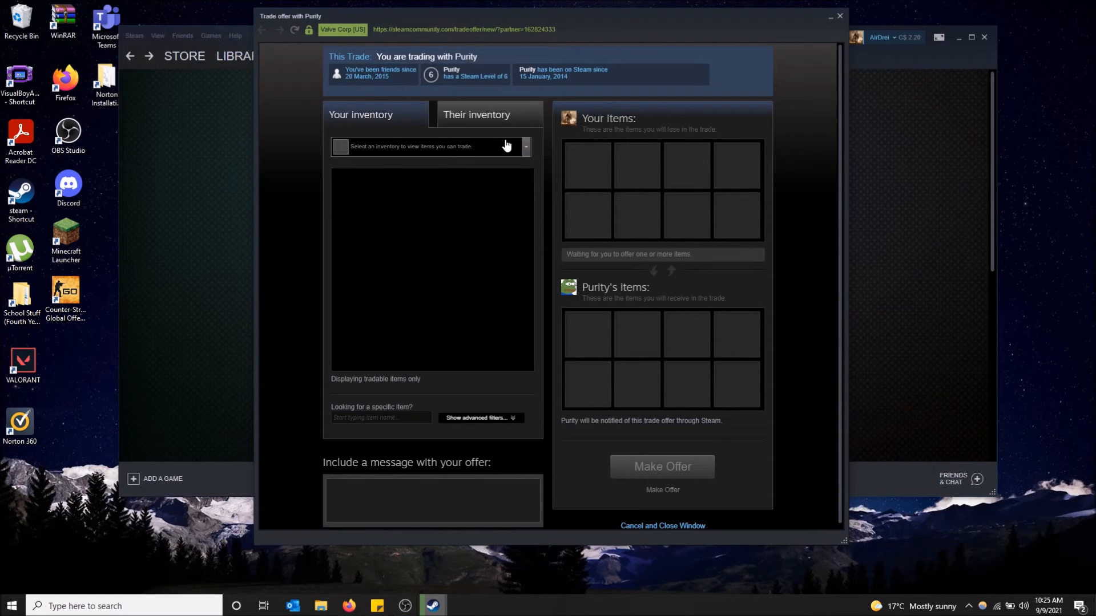
click(430, 146)
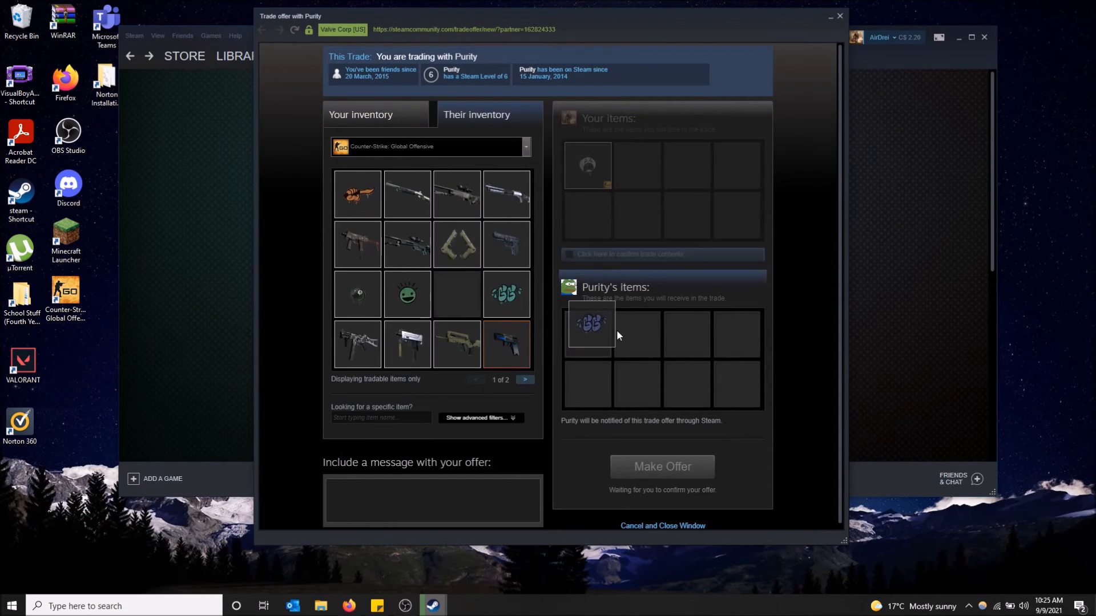
click(661, 254)
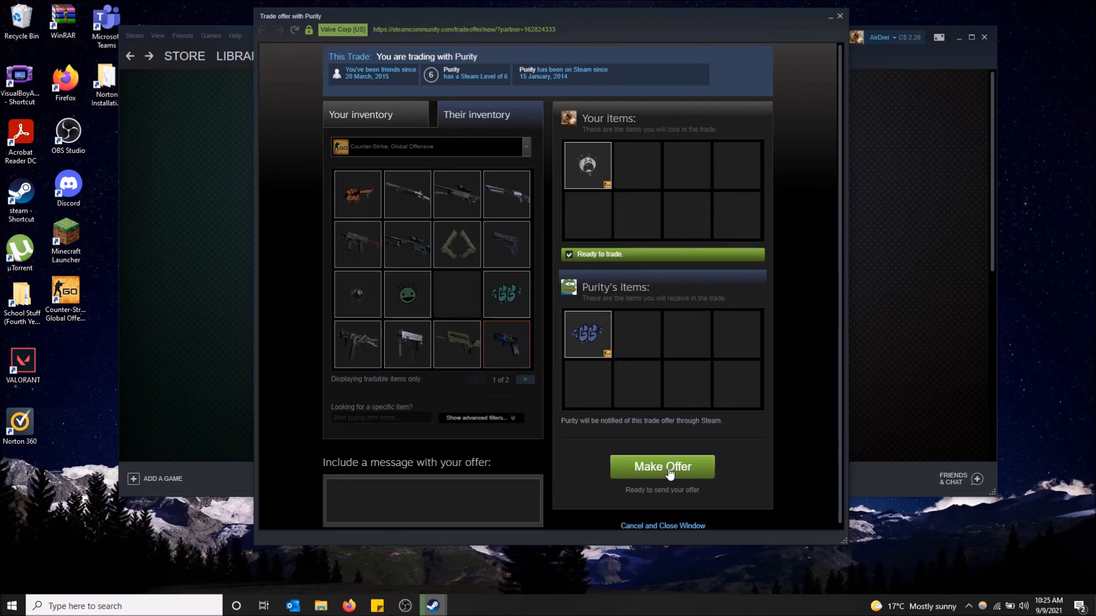
mouse_move(678, 152)
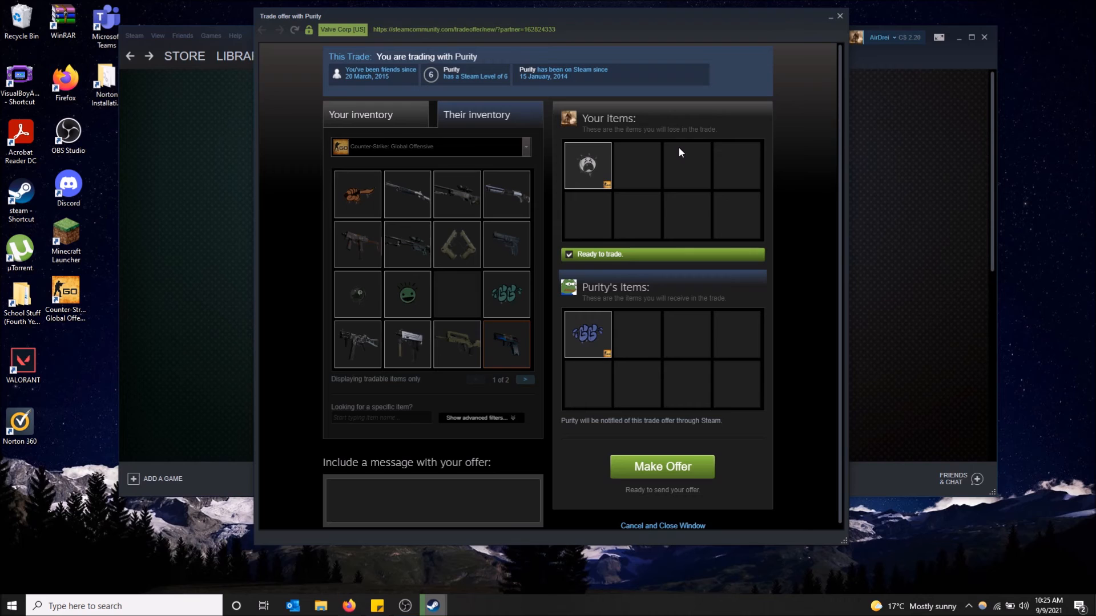
mouse_move(651, 129)
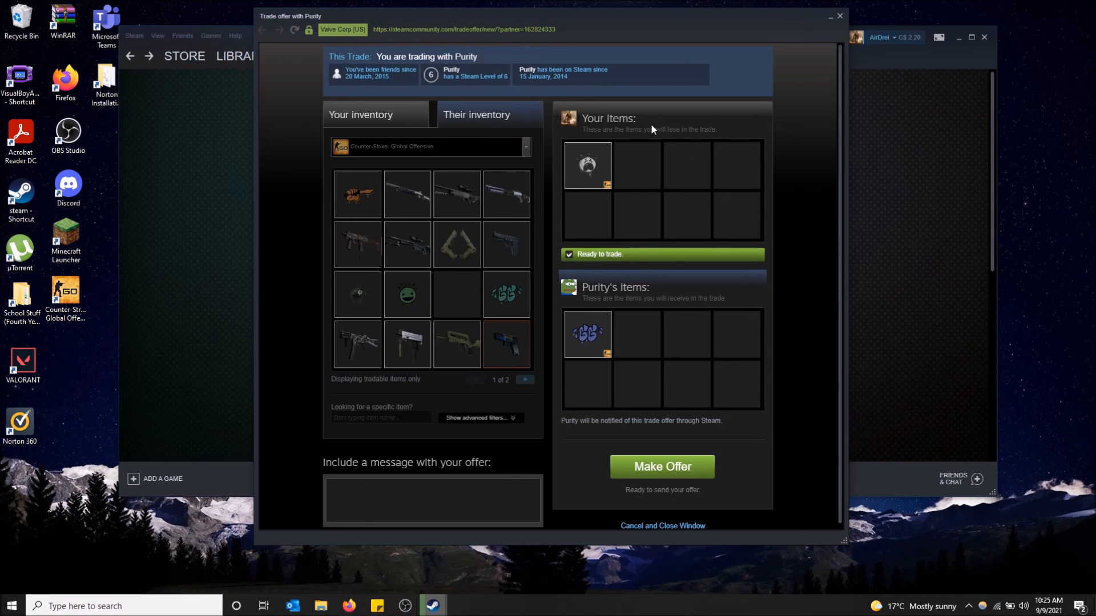